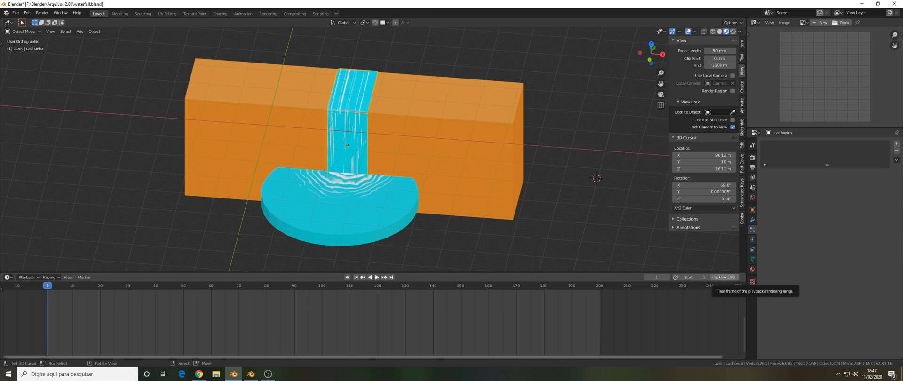
Key the waterfall Mapping Location Y at 73 m on frame 200
left_click(727, 276)
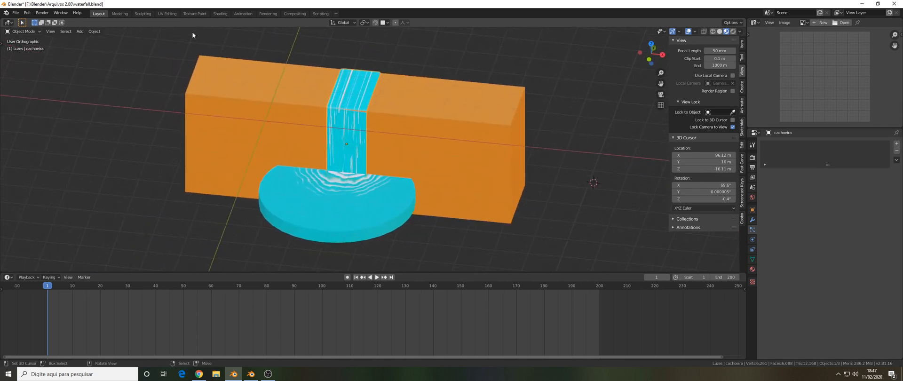
left_click(242, 13)
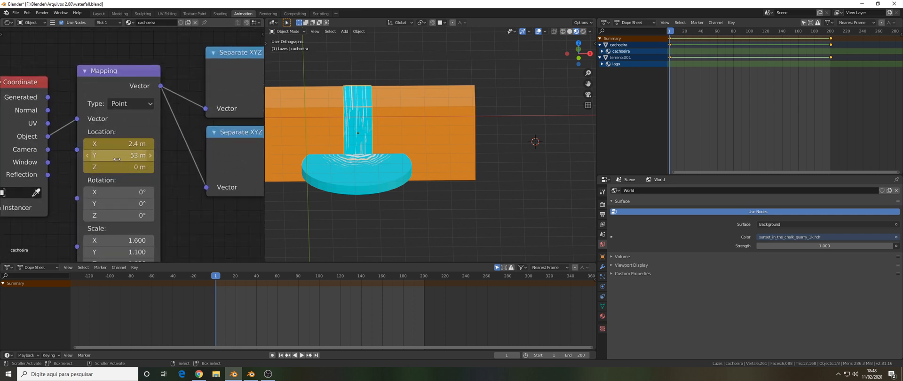
mouse_move(117, 155)
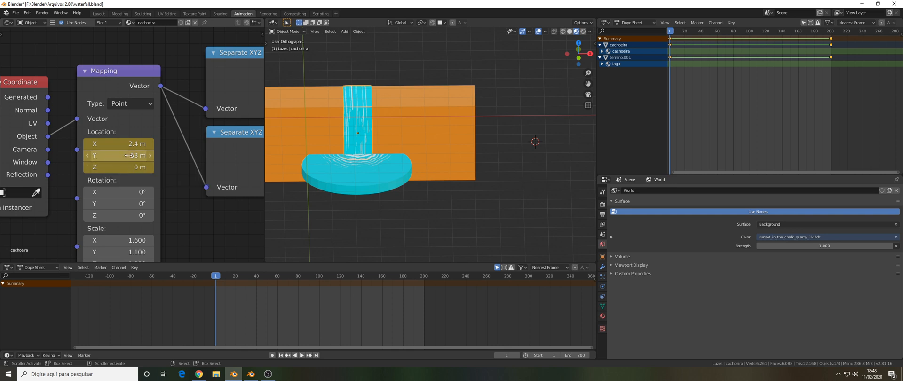
mouse_move(117, 155)
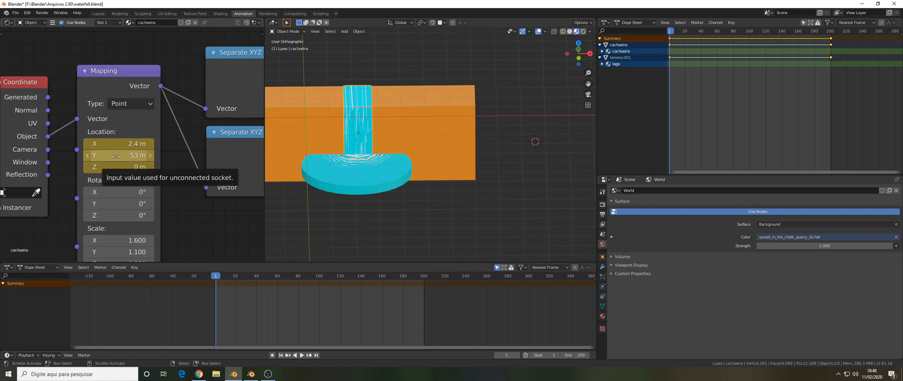
mouse_move(160, 166)
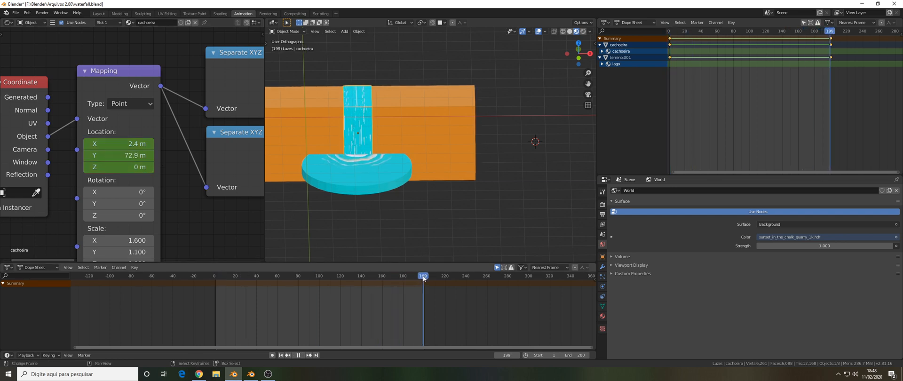
left_click(423, 276)
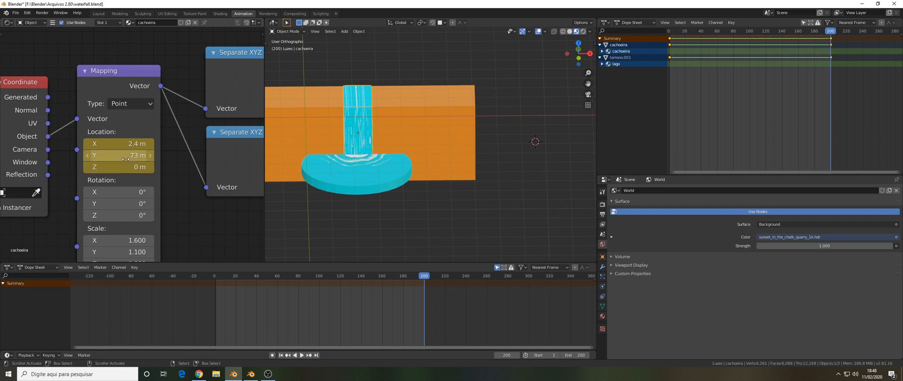
mouse_move(119, 155)
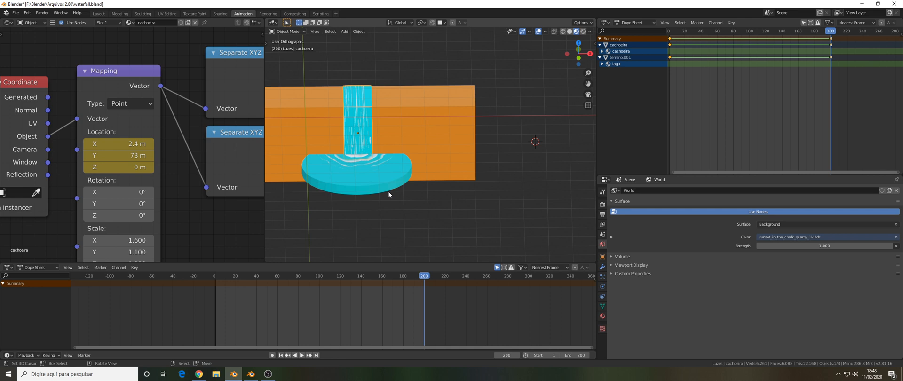
mouse_move(359, 192)
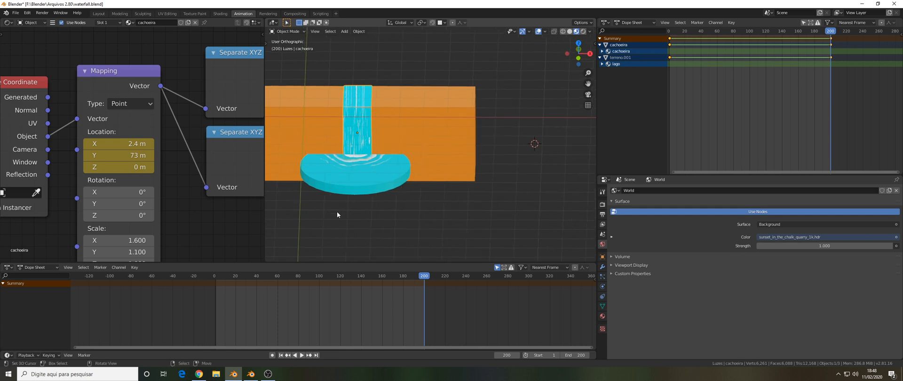
mouse_move(444, 204)
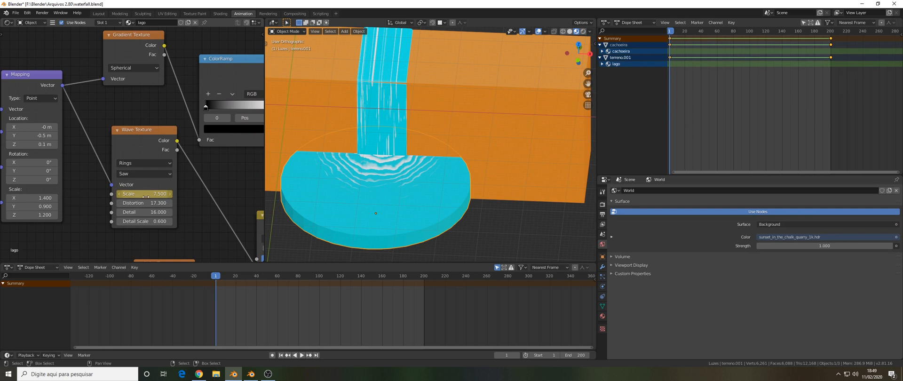
mouse_move(146, 194)
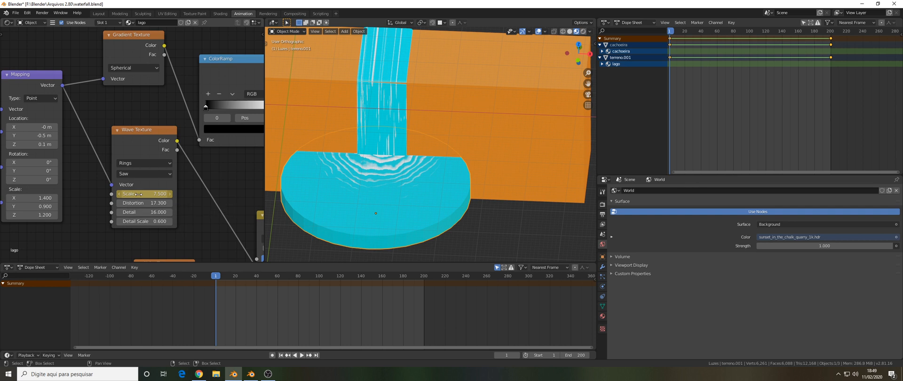
Key the lake's Wave Texture scale at 7.5 on frame 1, reading 2.5 at frame 200
left_click(423, 276)
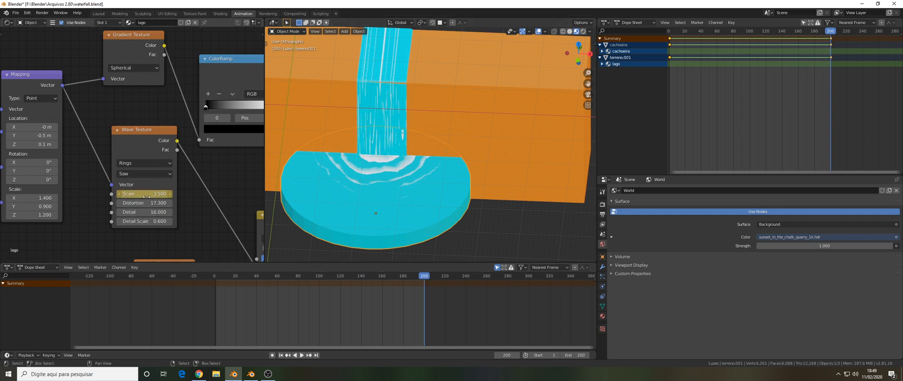
mouse_move(148, 194)
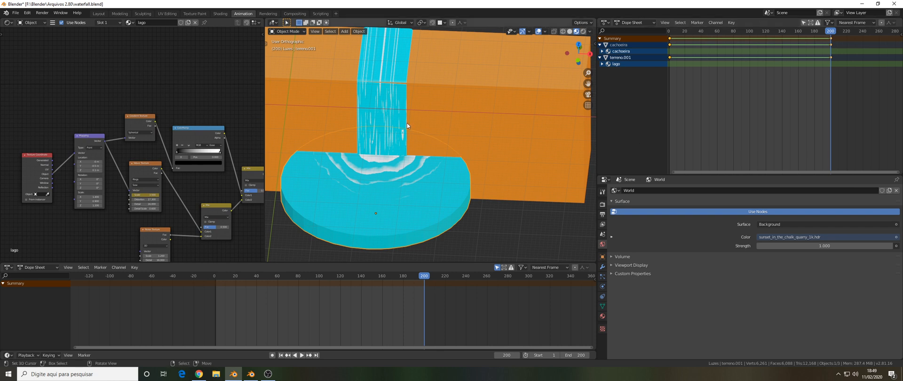
mouse_move(383, 116)
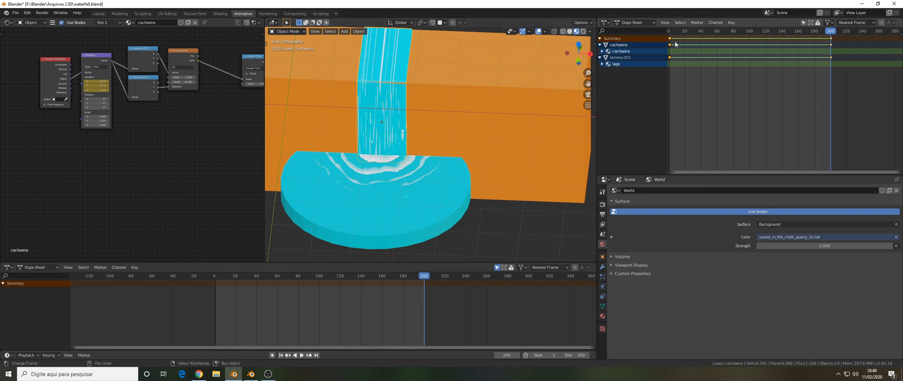
mouse_move(694, 76)
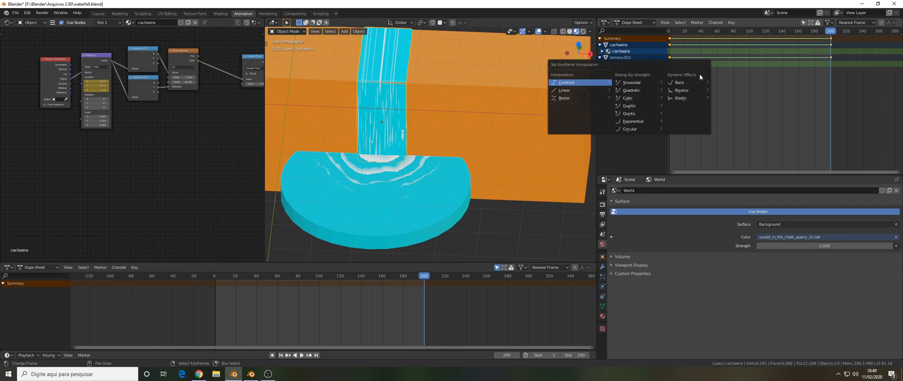
mouse_move(563, 89)
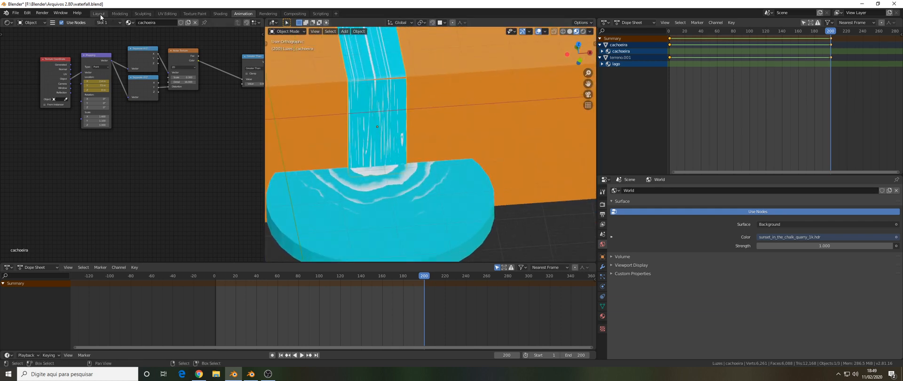
Return to the Layout workspace after changing the waterfall keys' interpolation
left_click(97, 13)
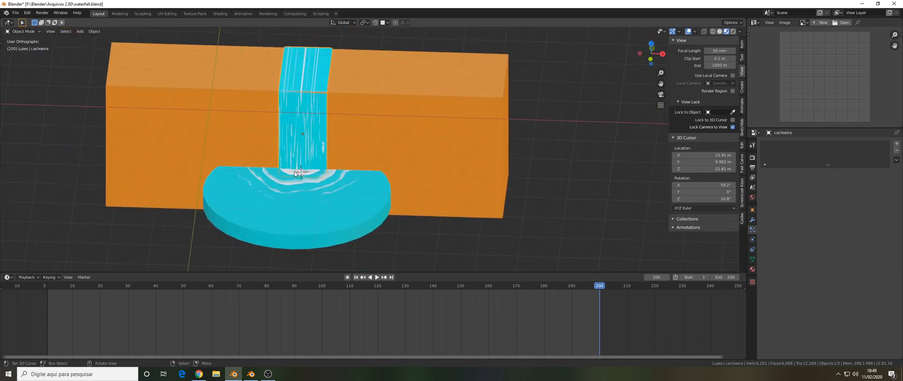
Add a UV sphere at the splash point, scale it to about 6.74 and show its modifiers
left_click(80, 31)
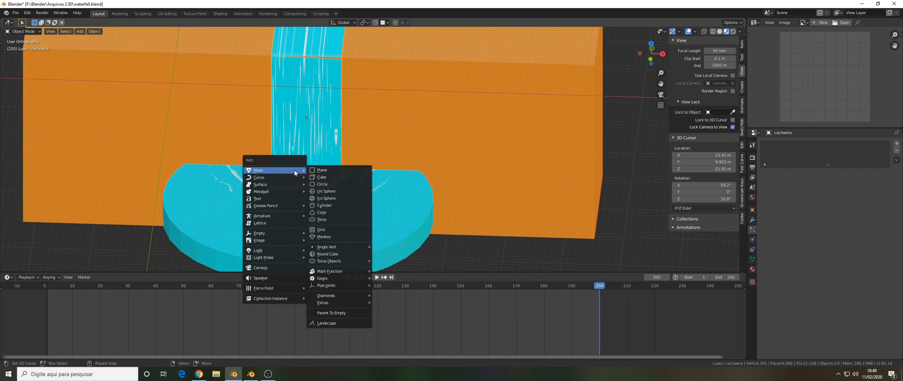
mouse_move(327, 191)
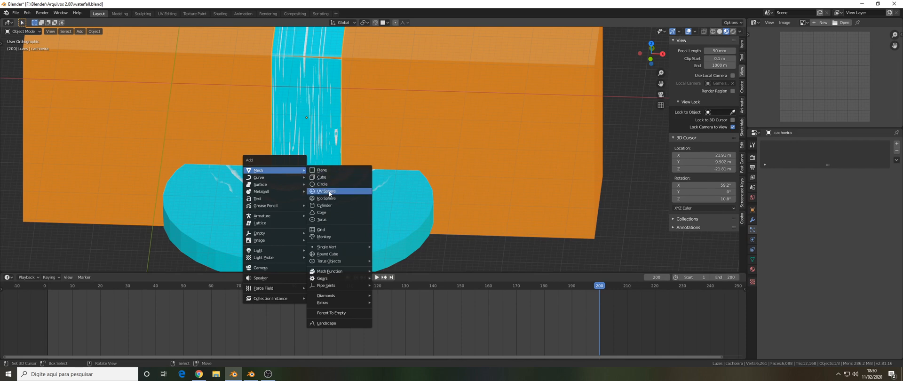
left_click(325, 191)
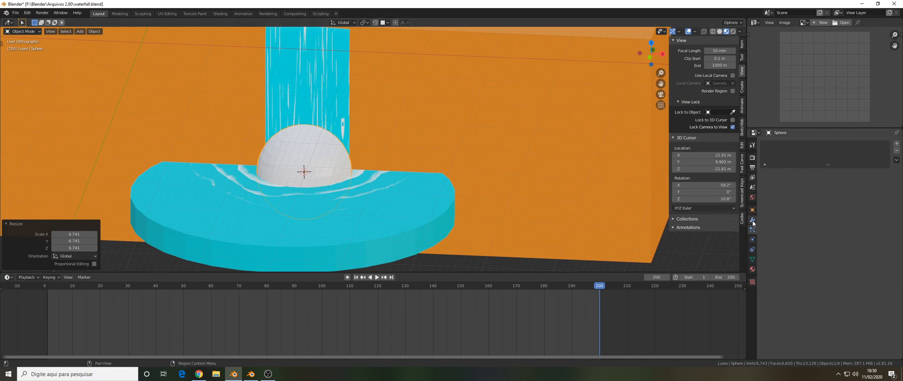
left_click(753, 230)
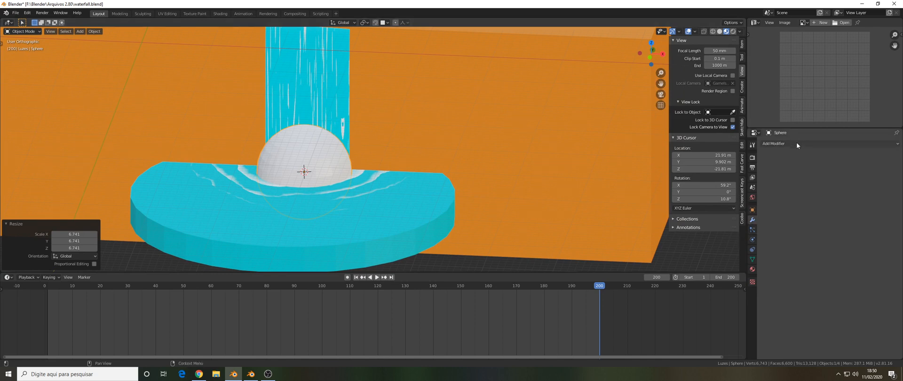
Give the splash sphere a Displace modifier driven by a new Clouds texture
left_click(774, 143)
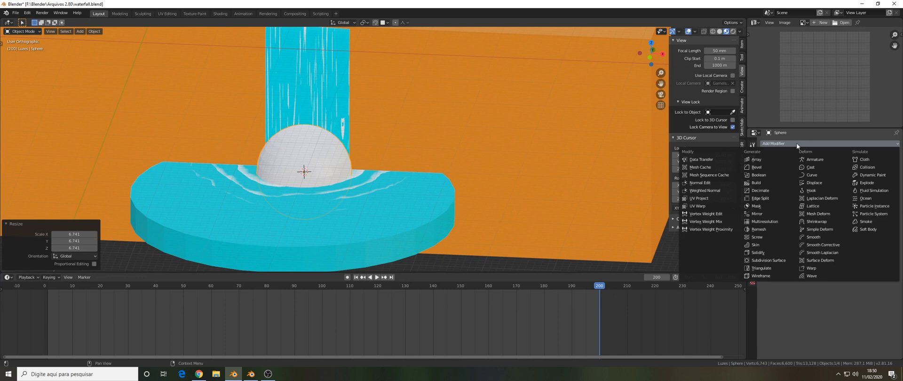
mouse_move(770, 221)
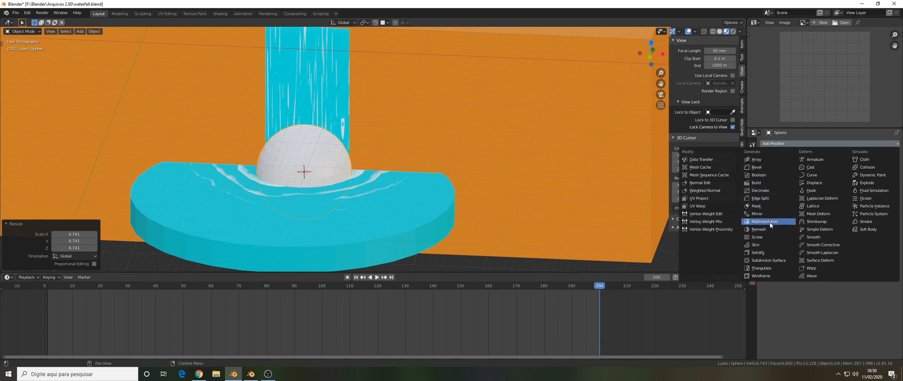
mouse_move(762, 214)
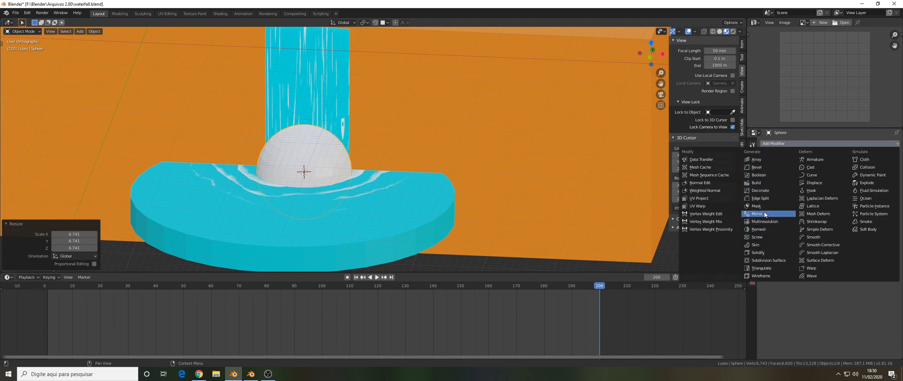
mouse_move(814, 183)
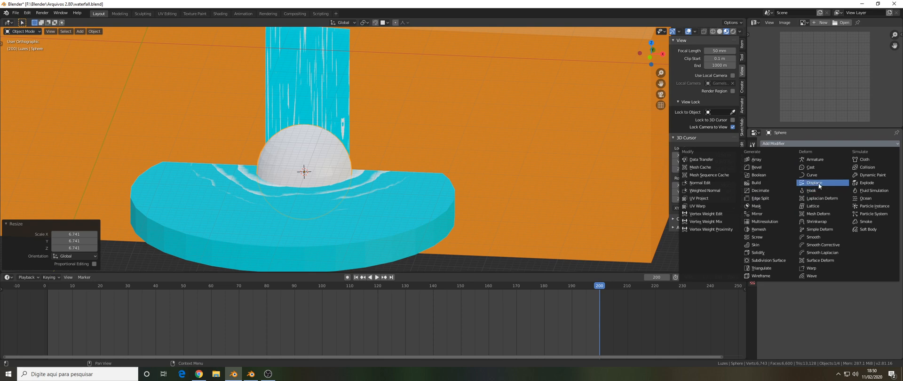
left_click(814, 183)
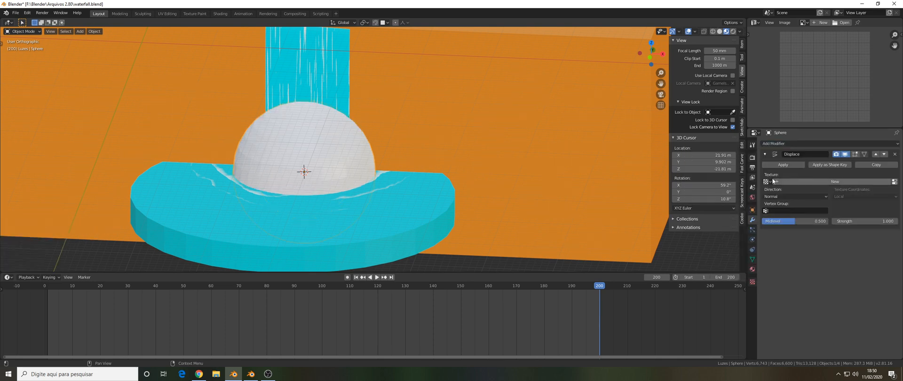
left_click(777, 143)
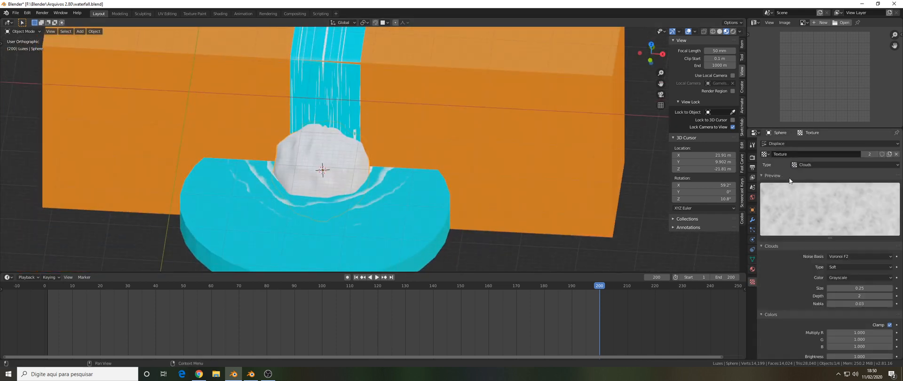
Change the displacement texture to Musgrave with Original Perlin noise basis
left_click(841, 165)
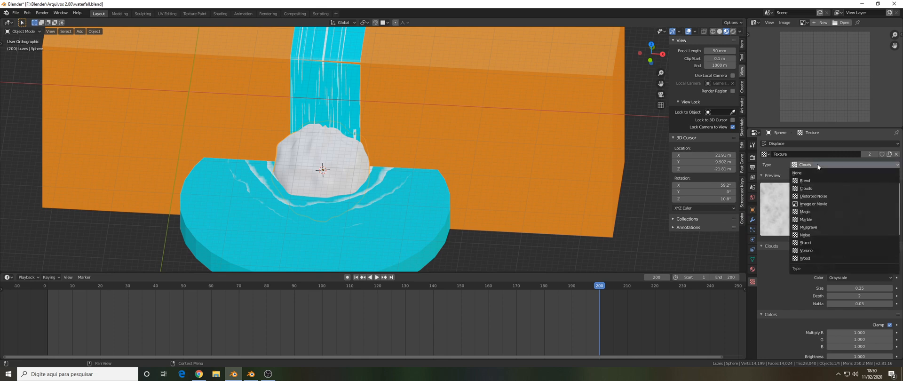
left_click(807, 227)
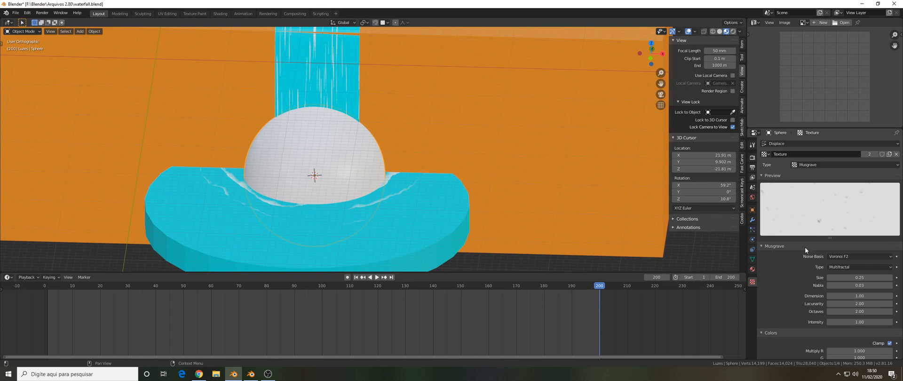
left_click(860, 256)
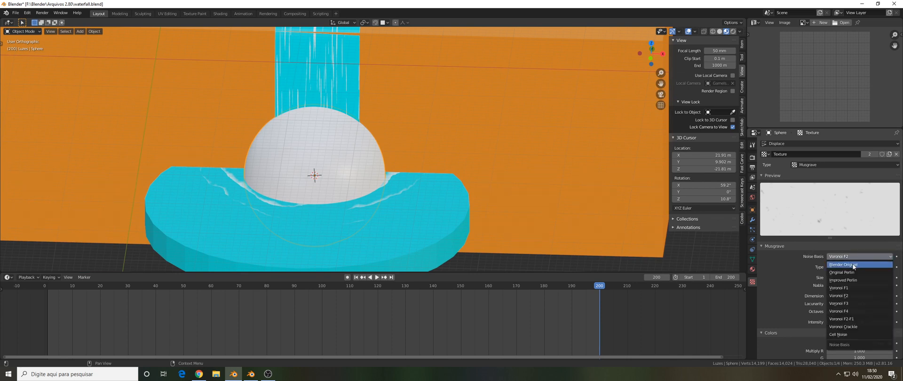
left_click(842, 271)
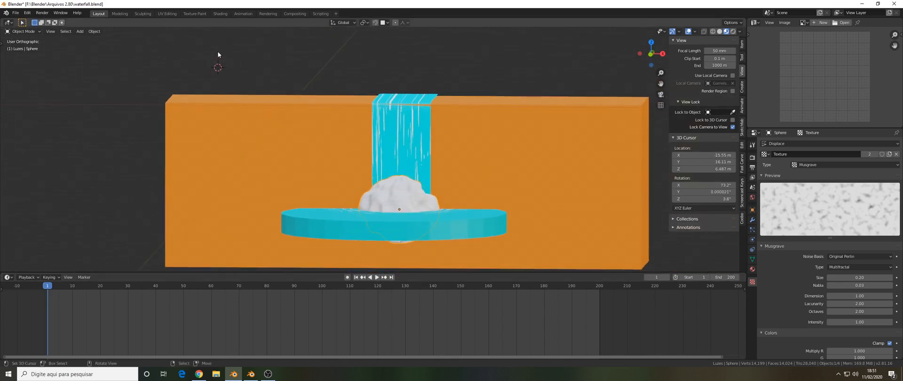
Add an empty and set the Displace texture coordinates to Object Empty.002
left_click(79, 31)
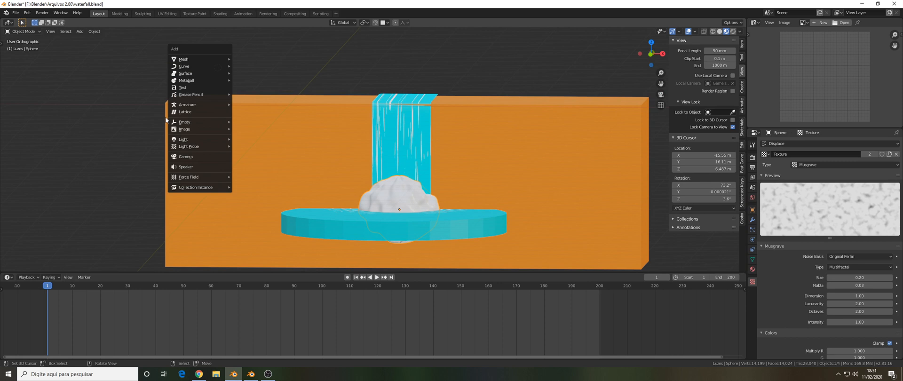
left_click(184, 121)
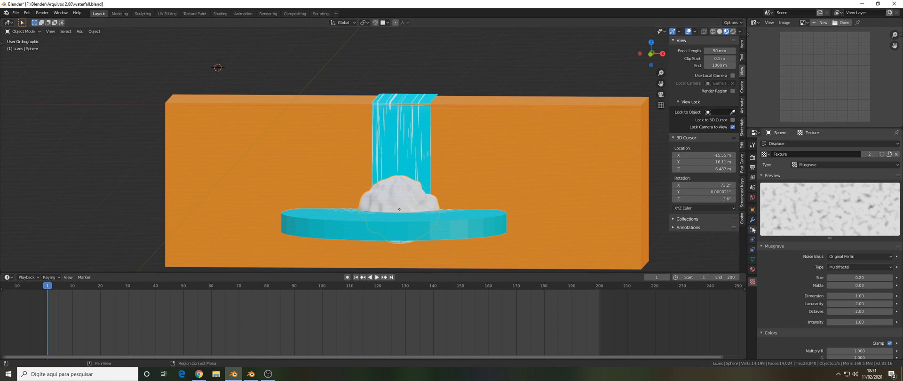
left_click(751, 229)
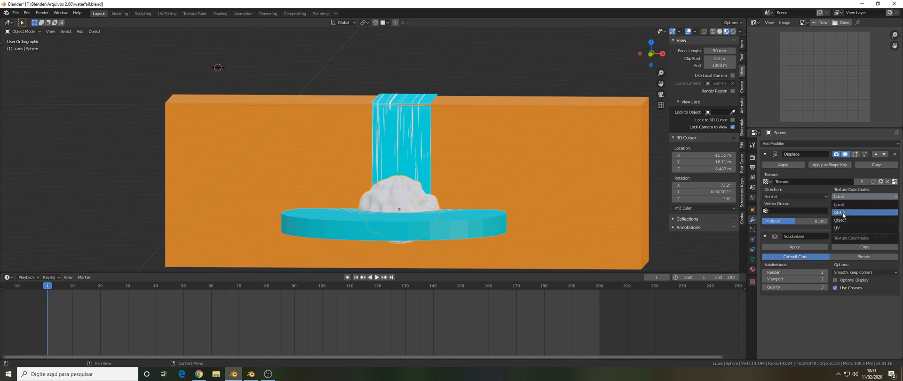
mouse_move(847, 220)
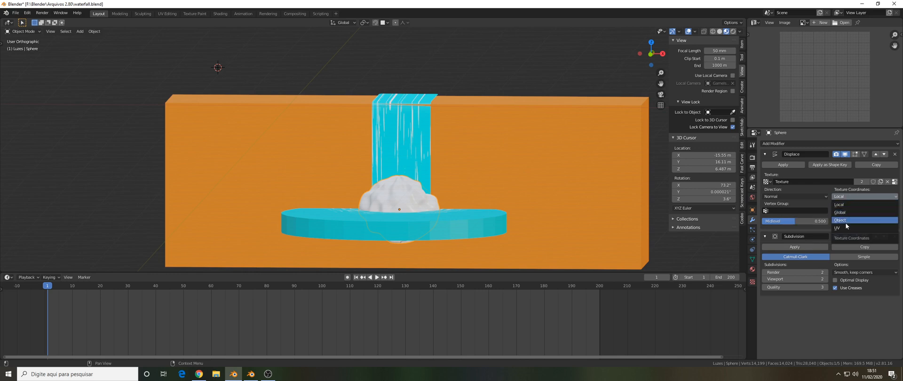
left_click(841, 220)
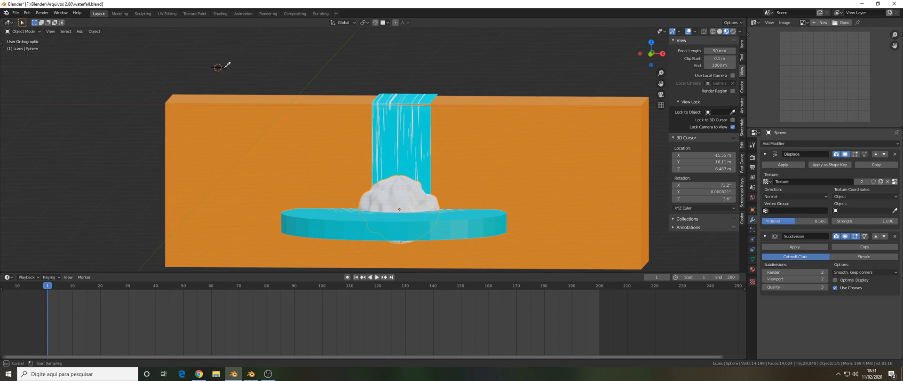
left_click(861, 210)
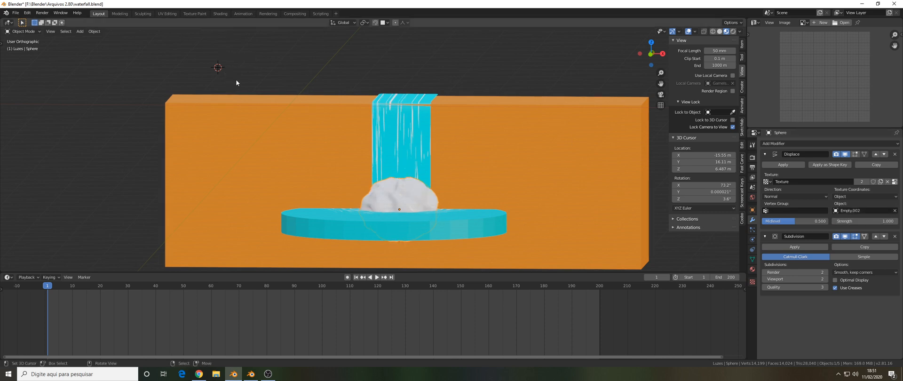
Keyframe the empty's X position at frame 1 and a shifted X position at frame 200
left_click(218, 69)
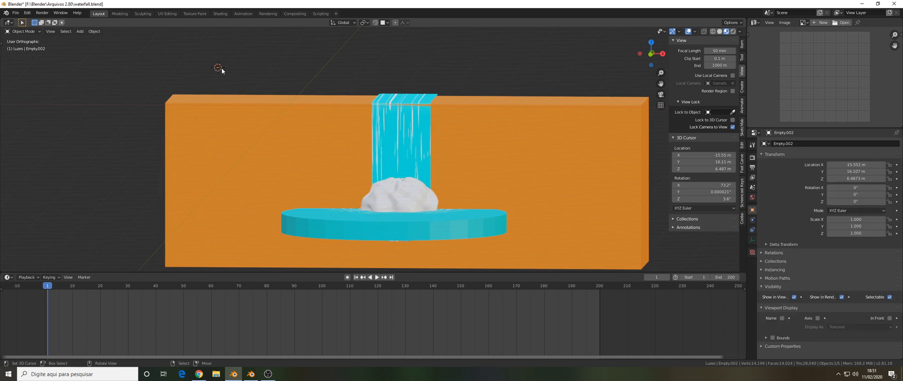
key("g")
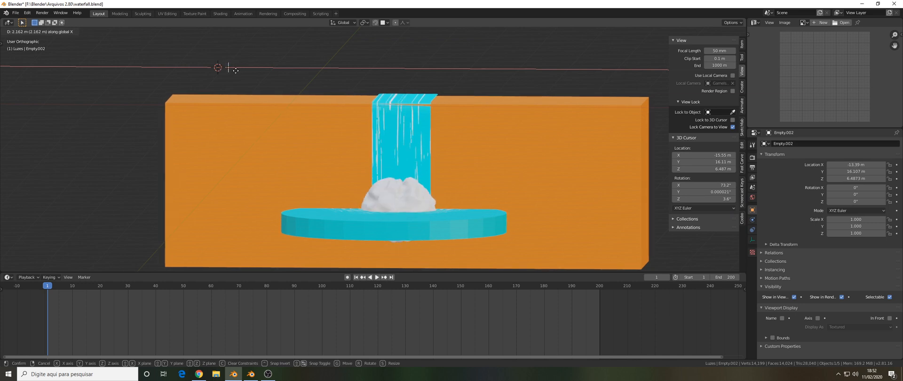
mouse_move(243, 72)
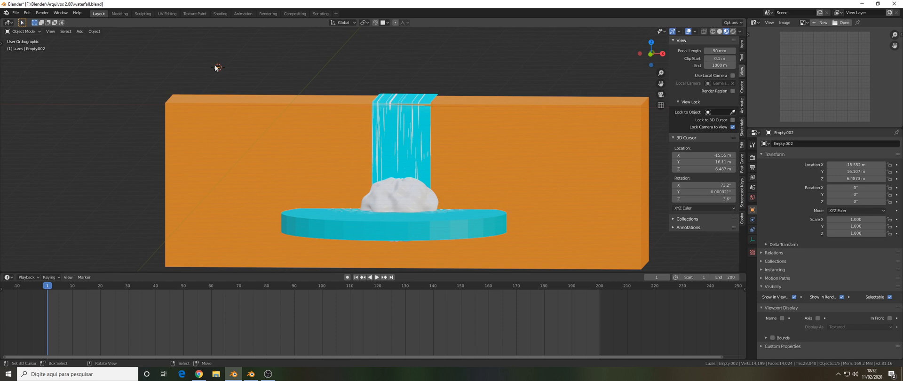
key("i")
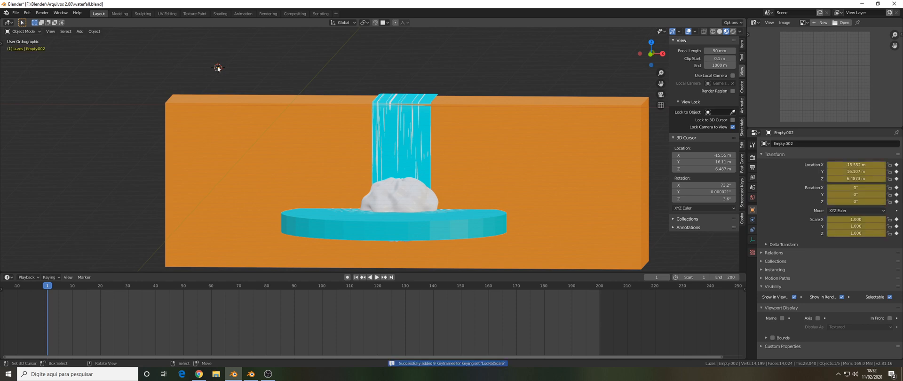
mouse_move(138, 224)
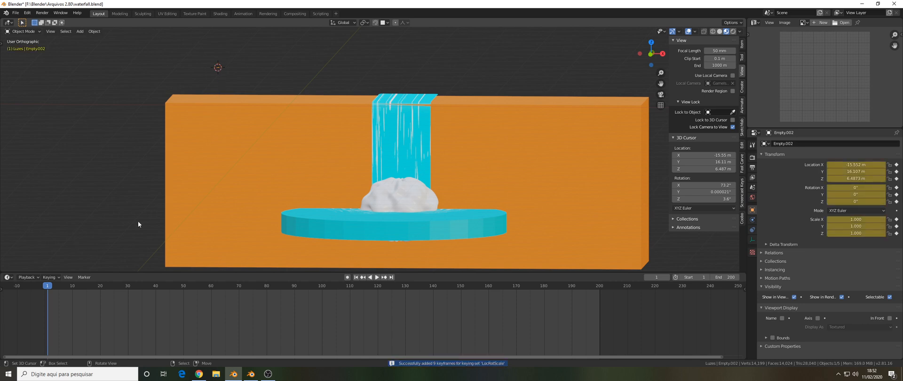
left_click(375, 277)
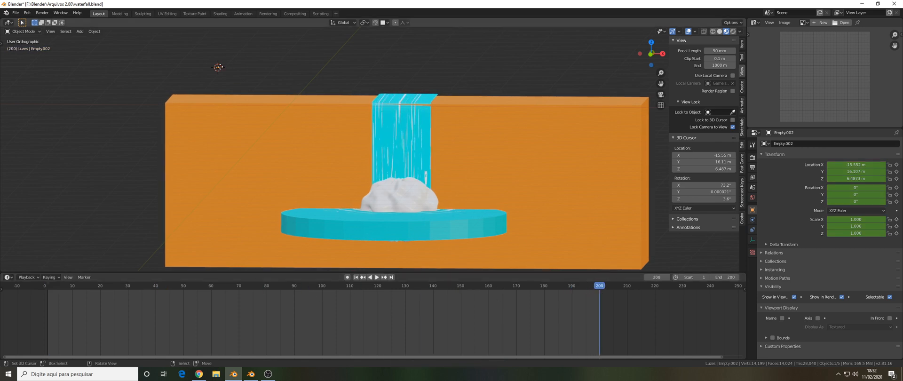
key("g")
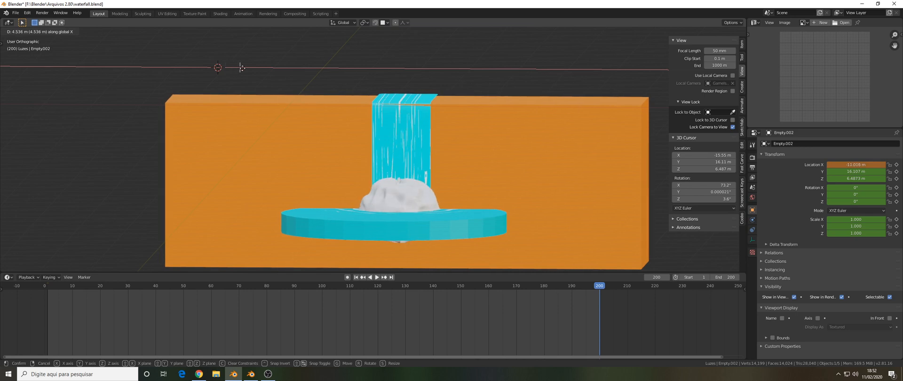
key("Return")
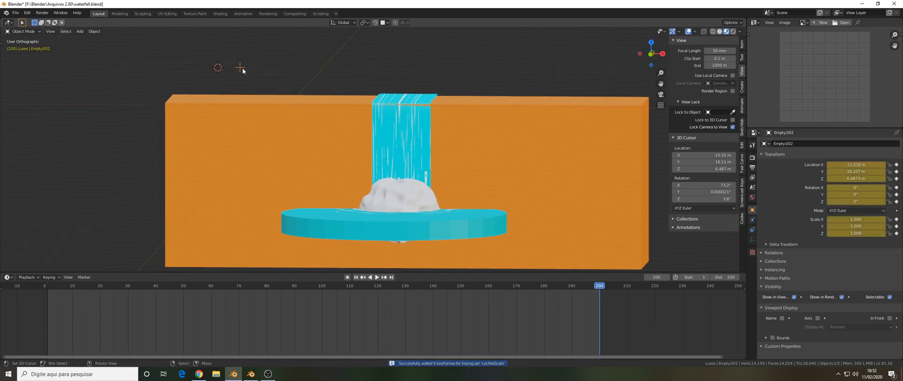
Play the splash animation from frame 1 to check the churning foam, then rewind
left_click(357, 277)
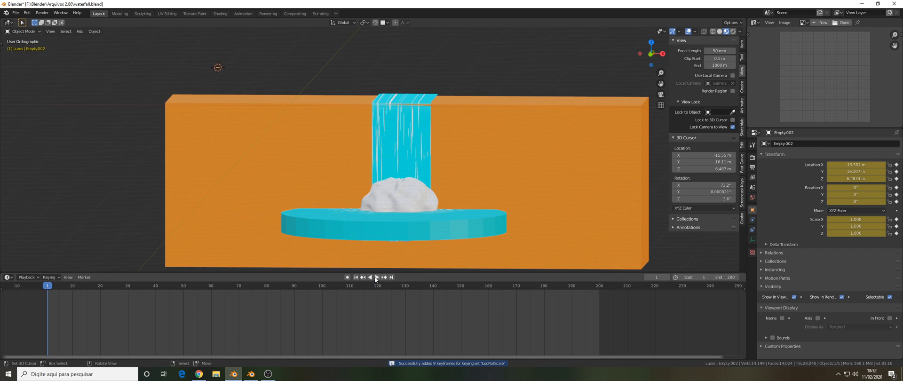
left_click(379, 277)
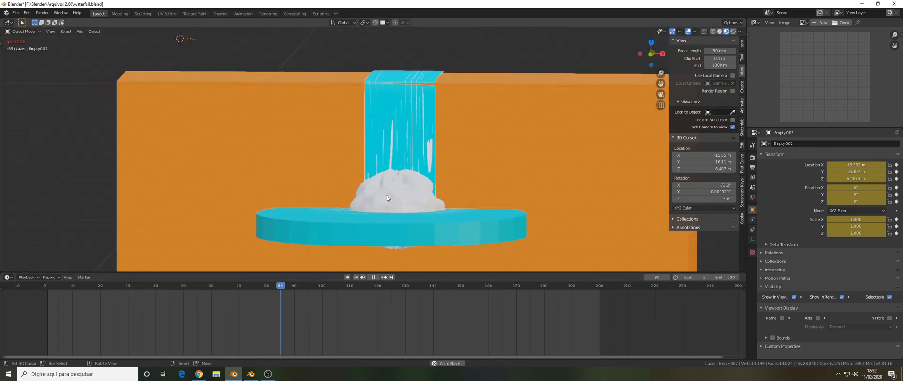
left_click(372, 277)
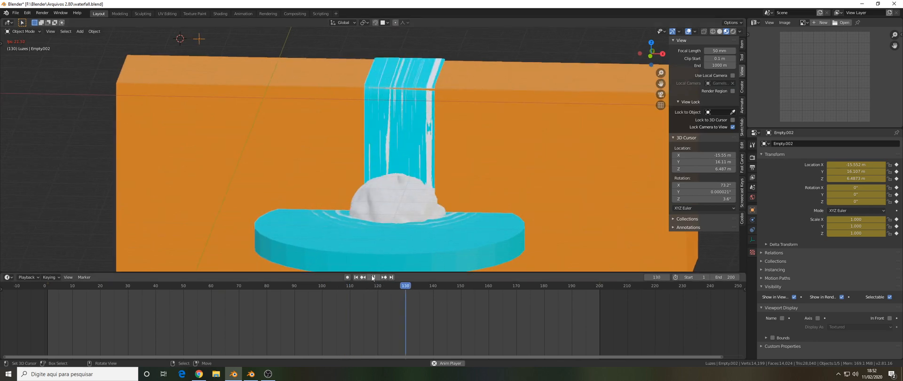
left_click(355, 276)
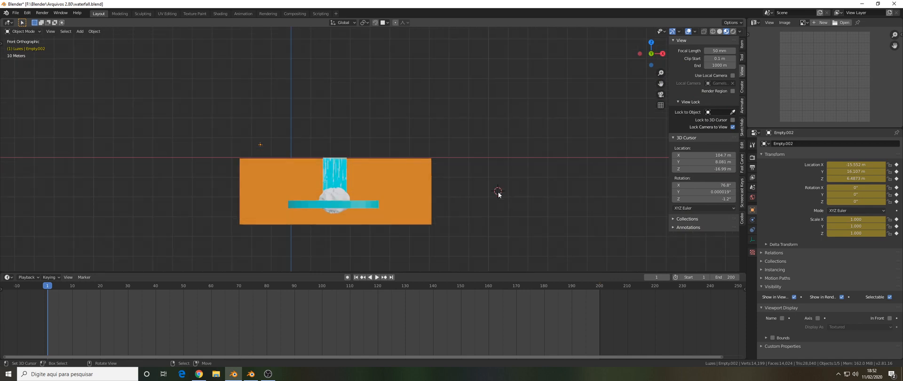
Add an icosphere for the bubbles and shade it smooth
left_click(80, 31)
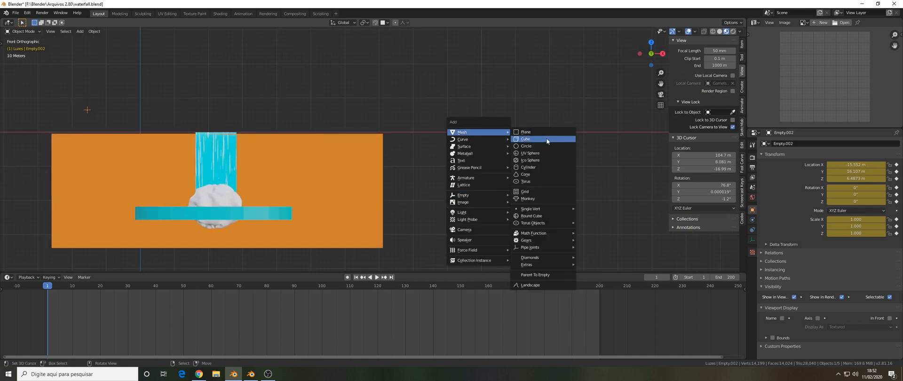
left_click(525, 160)
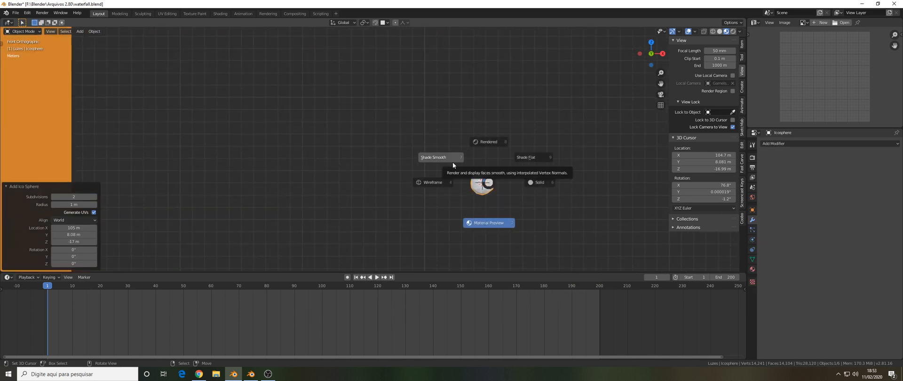
left_click(489, 223)
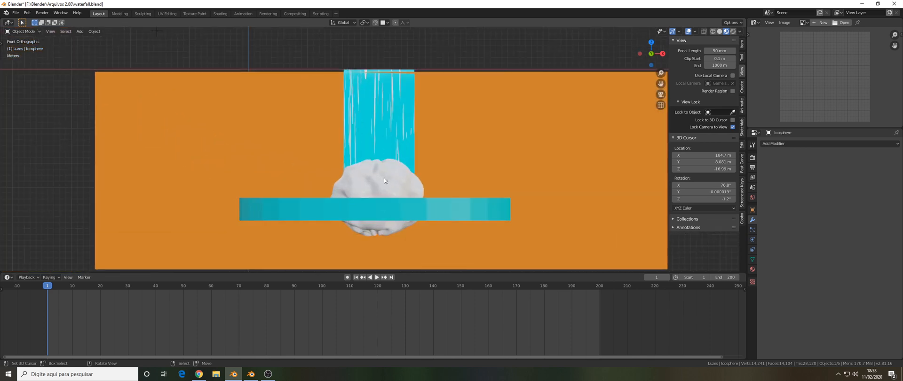
left_click_drag(374, 173, 395, 179)
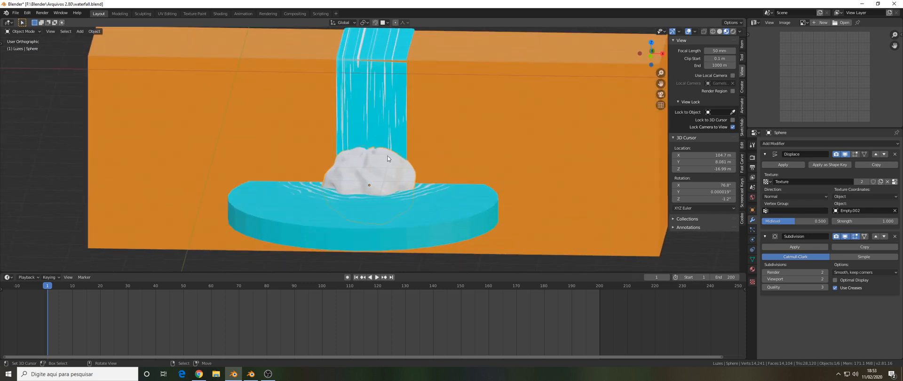
mouse_move(403, 173)
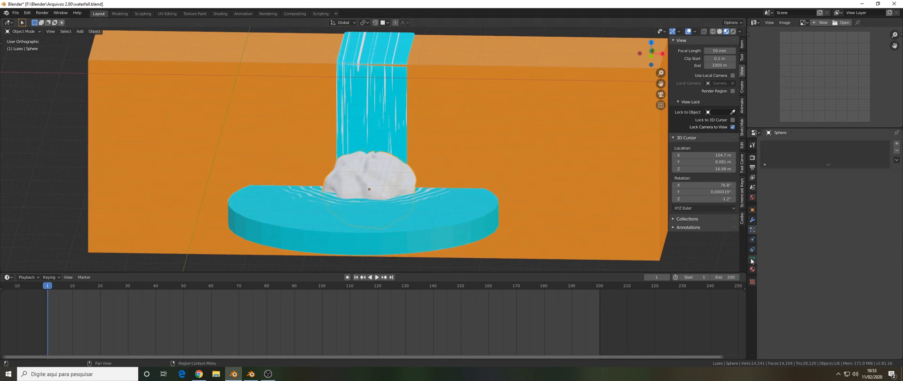
Add a particle system to the splash sphere emitting to frame 200 with a 15-frame lifetime
left_click(752, 259)
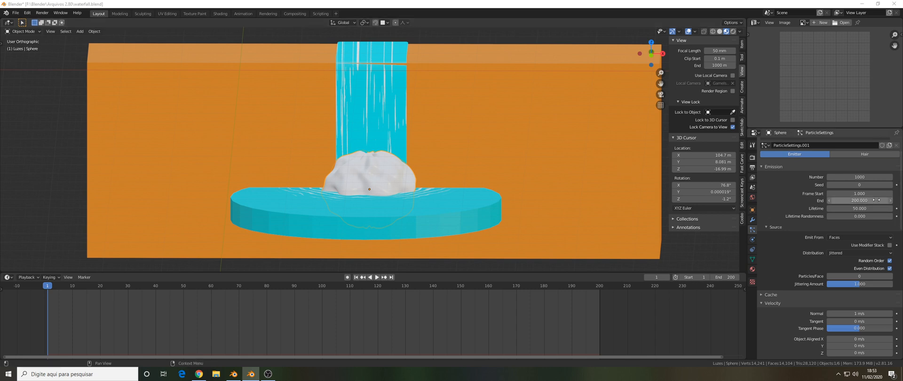
double_click(859, 208)
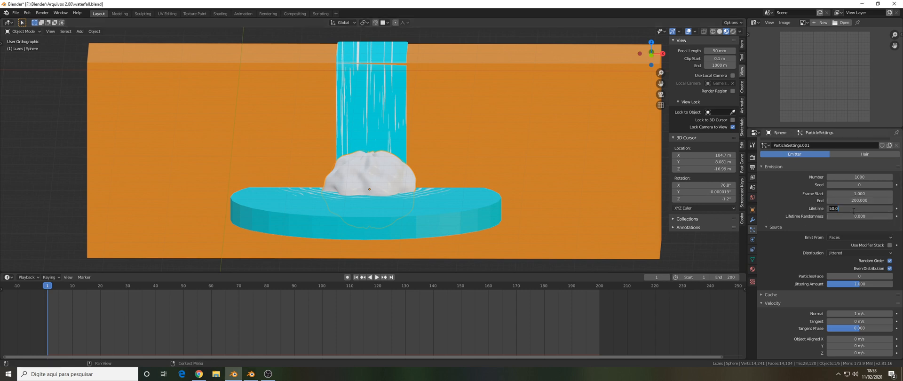
type("15")
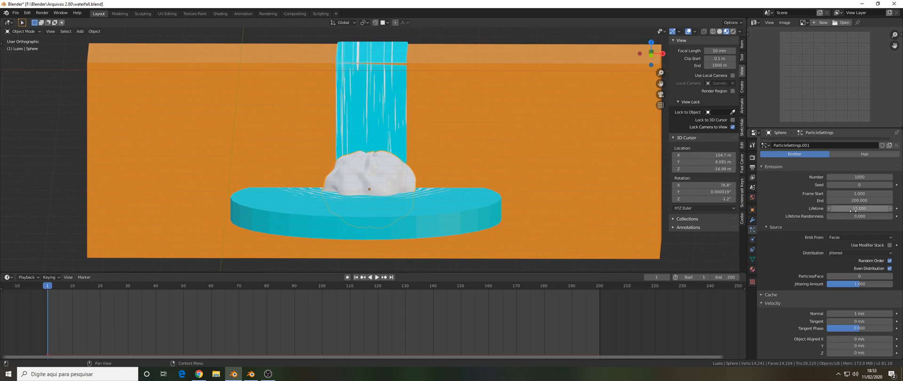
mouse_move(842, 216)
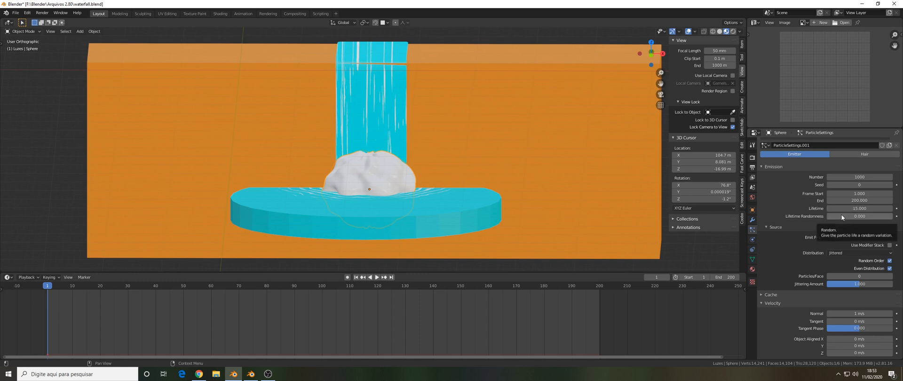
mouse_move(836, 224)
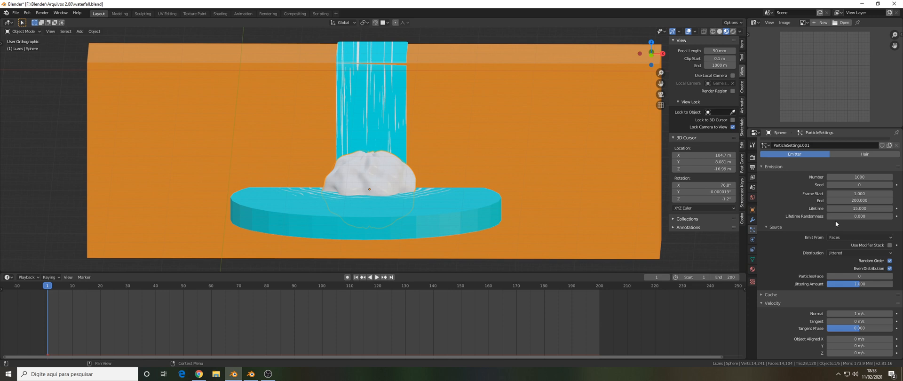
mouse_move(847, 220)
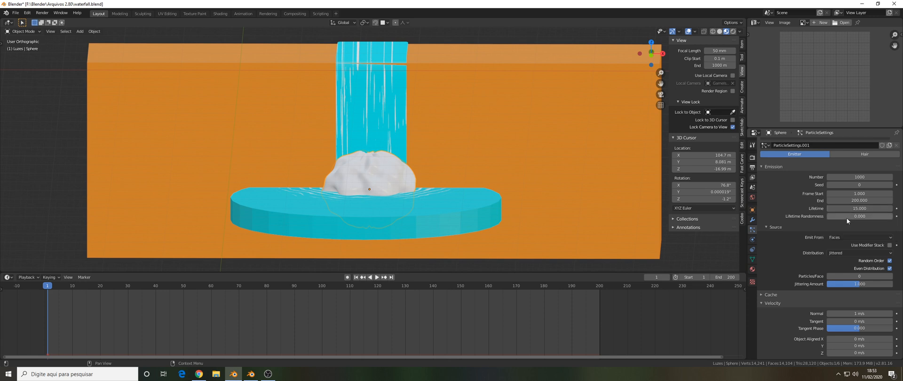
mouse_move(882, 217)
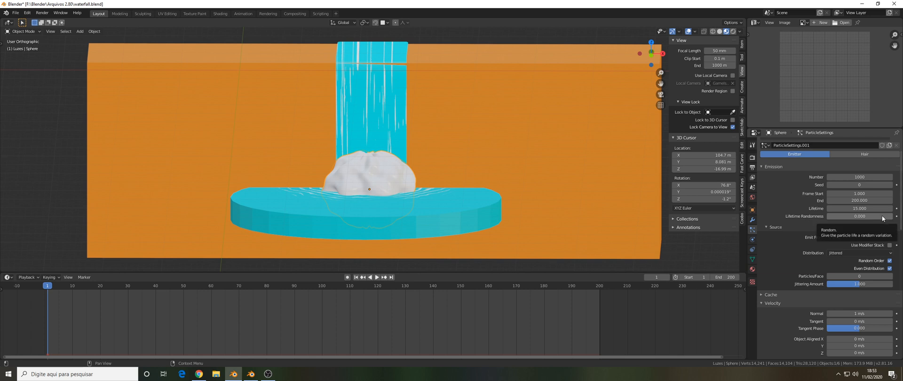
scroll("down", 3)
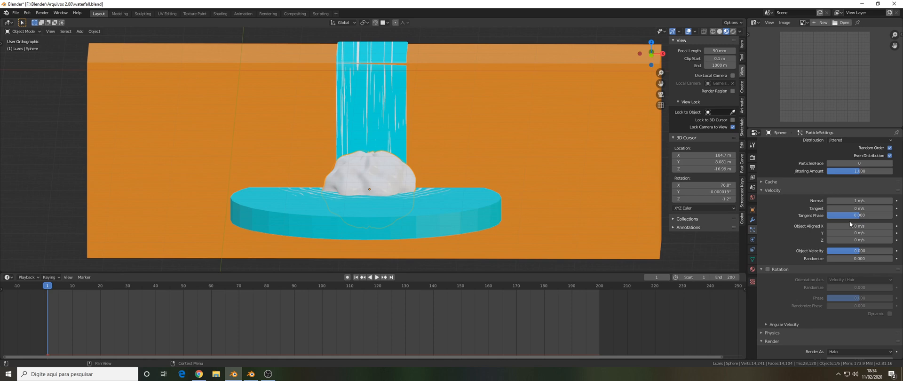
mouse_move(860, 232)
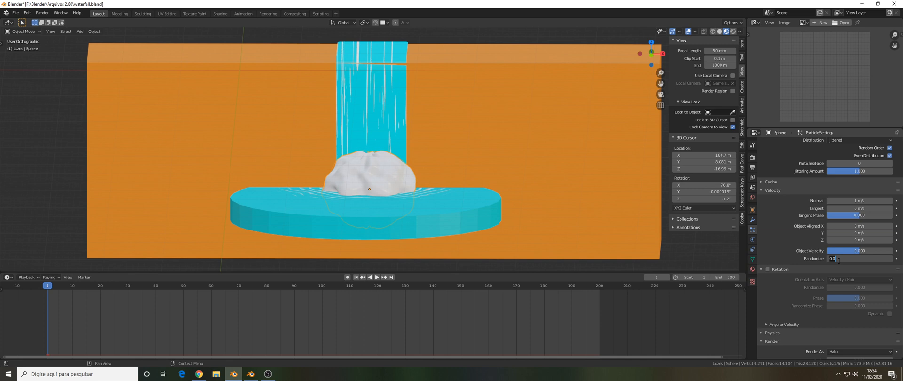
Randomize particle velocity and rotation, and set render scale 0.05 with scale randomness 1
left_click(859, 259)
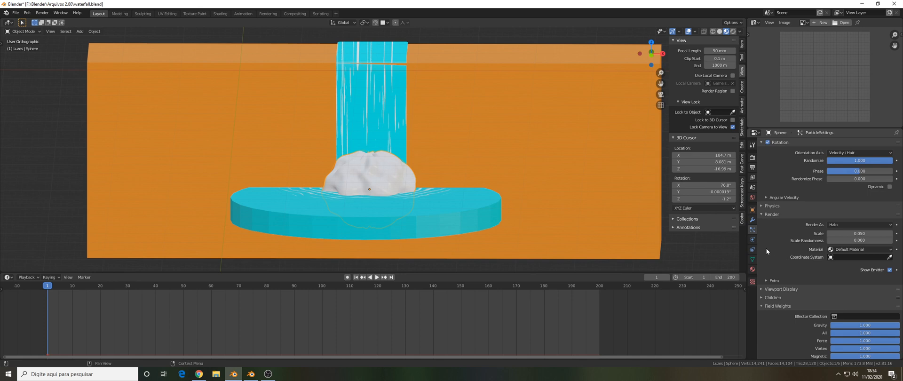
mouse_move(839, 257)
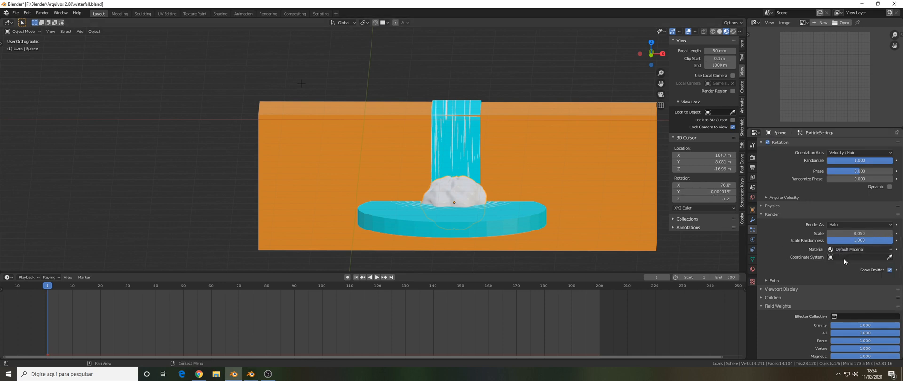
Render the splash particles as Icosphere object instances with Object Rotation enabled
left_click(860, 225)
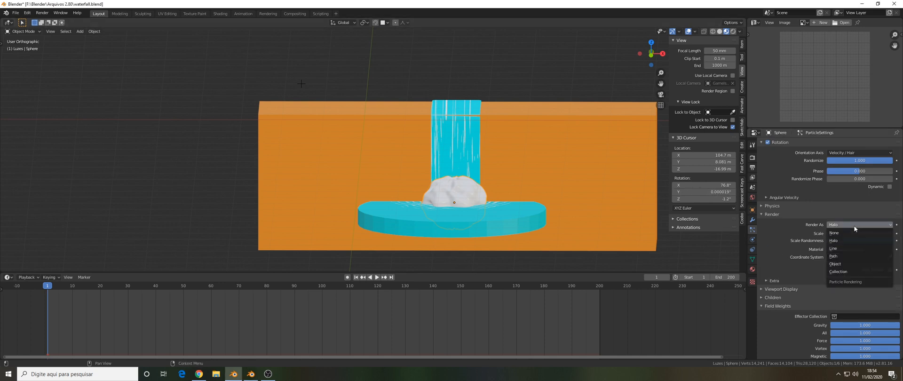
left_click(835, 264)
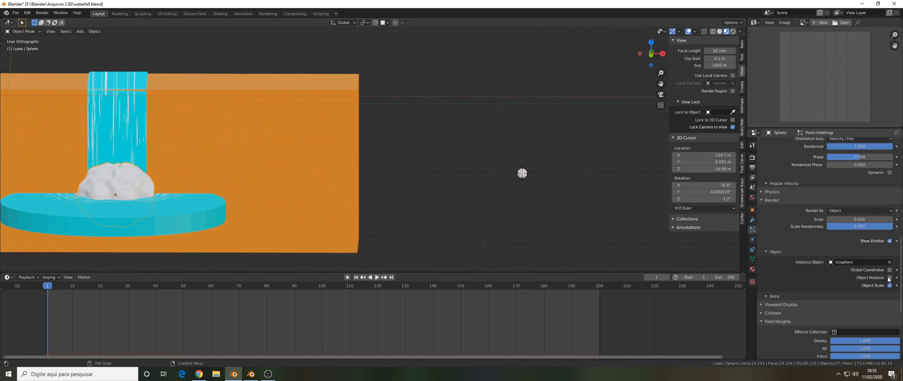
left_click(896, 278)
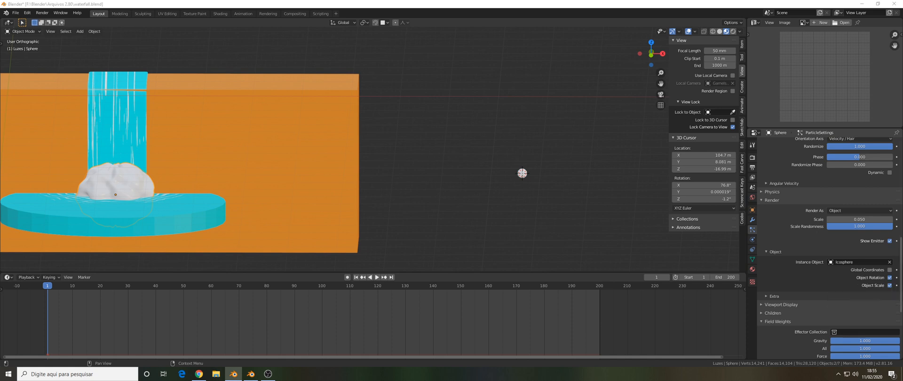
mouse_move(540, 212)
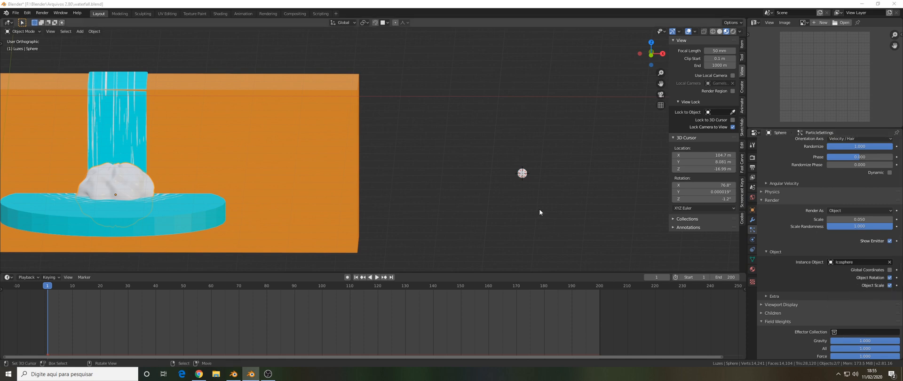
mouse_move(498, 184)
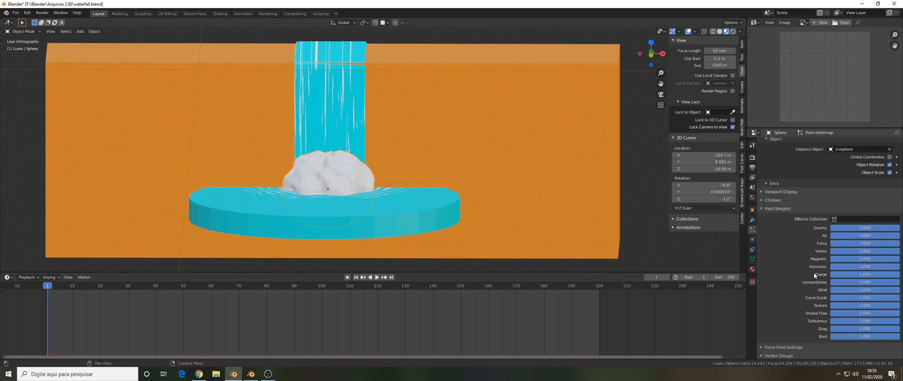
Drop the particles' Gravity field weight to 0 and play back the bubble animation
left_click_drag(864, 227, 848, 228)
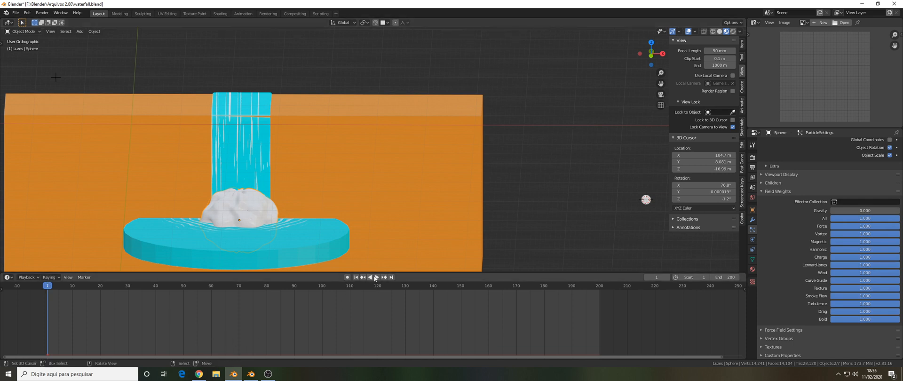
left_click(374, 277)
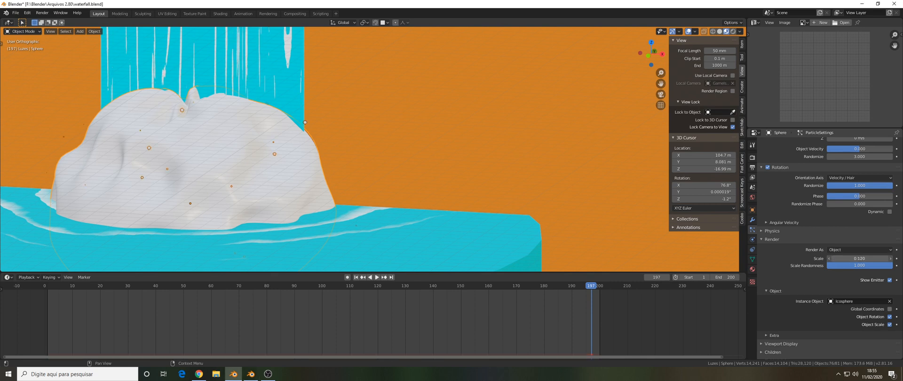
Tune the bubble particle Render Scale, settling on 0.340
left_click_drag(858, 259, 869, 259)
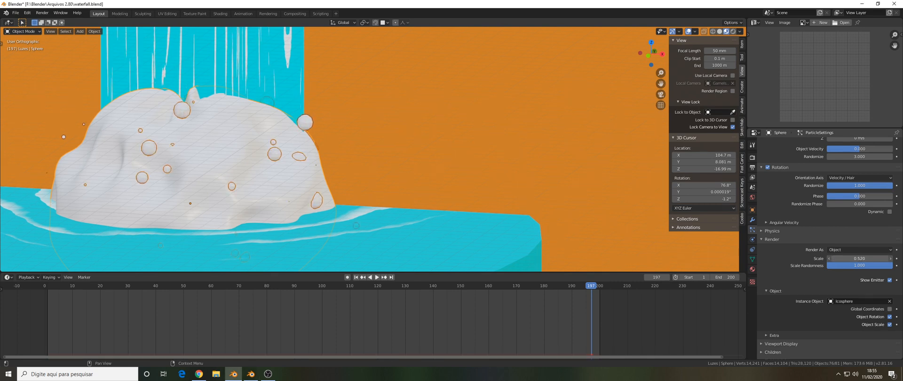
left_click_drag(858, 259, 841, 259)
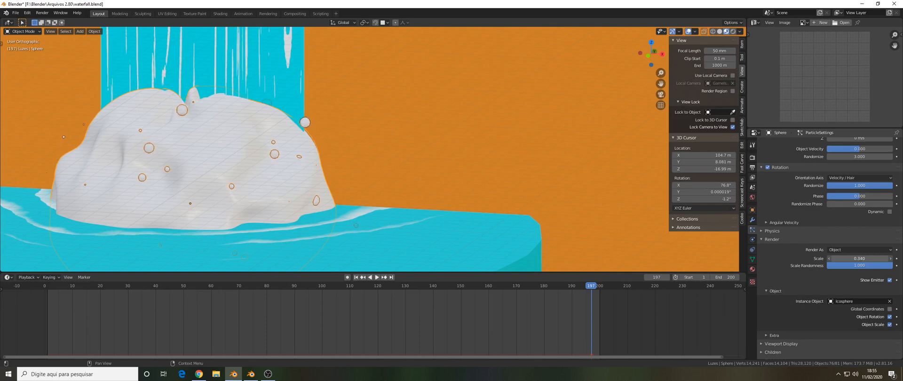